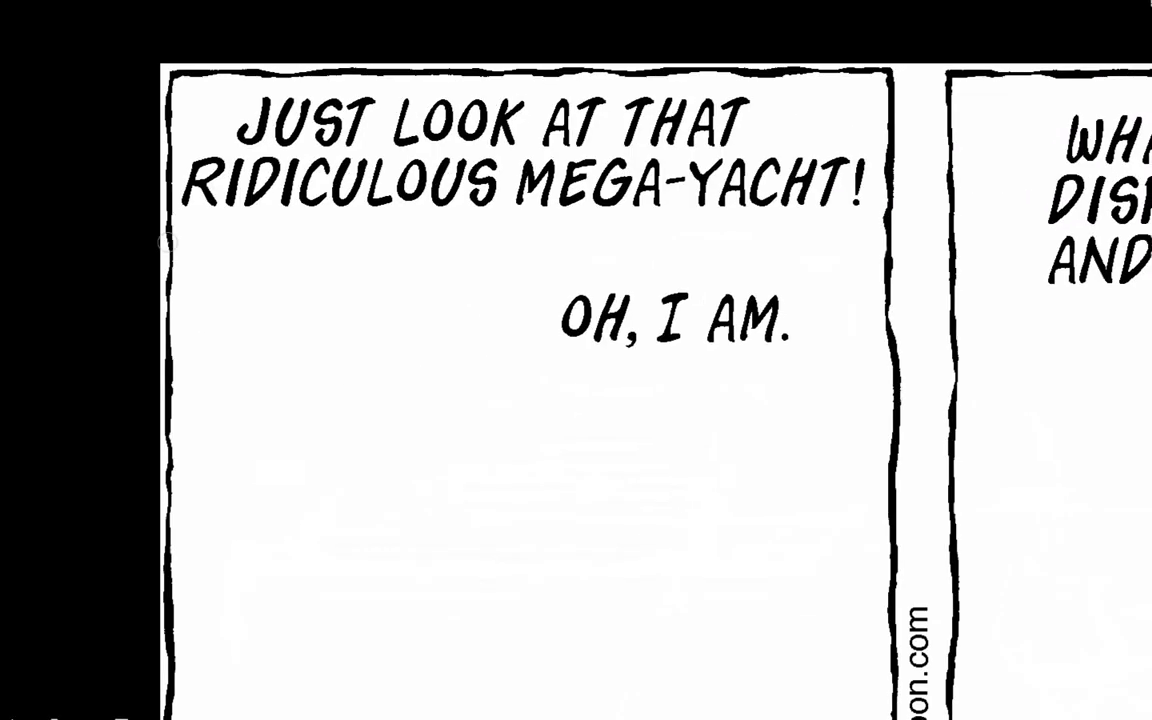
pyautogui.scroll(-3)
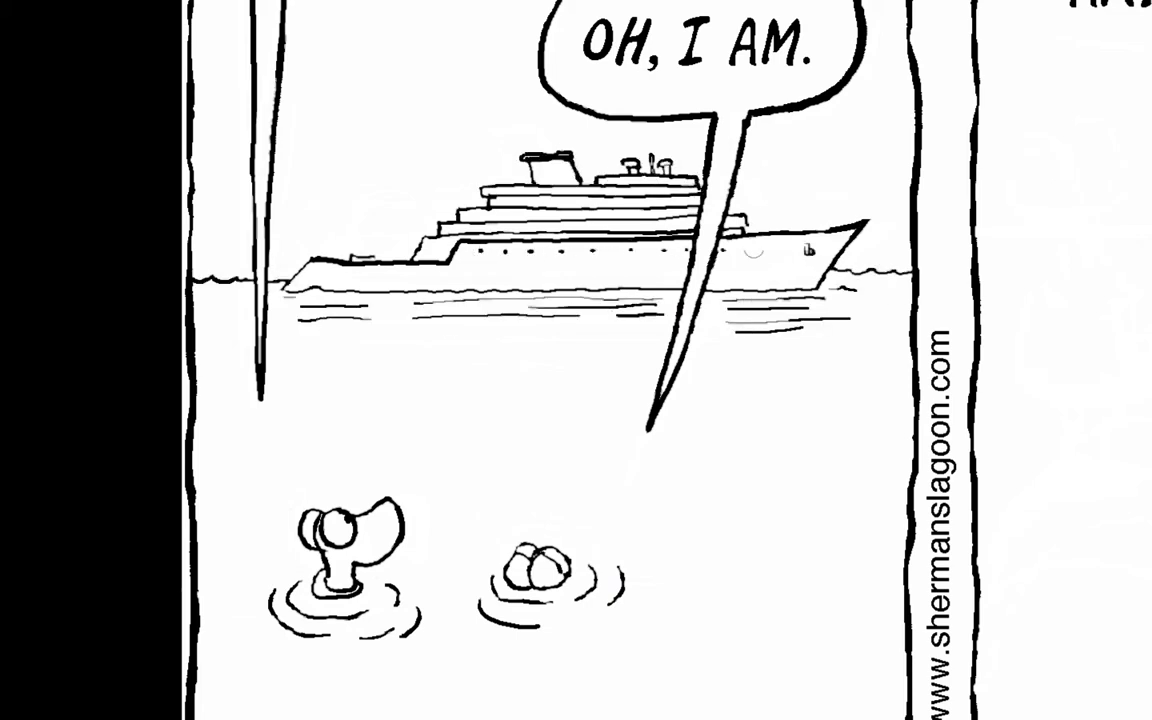
pyautogui.scroll(-3)
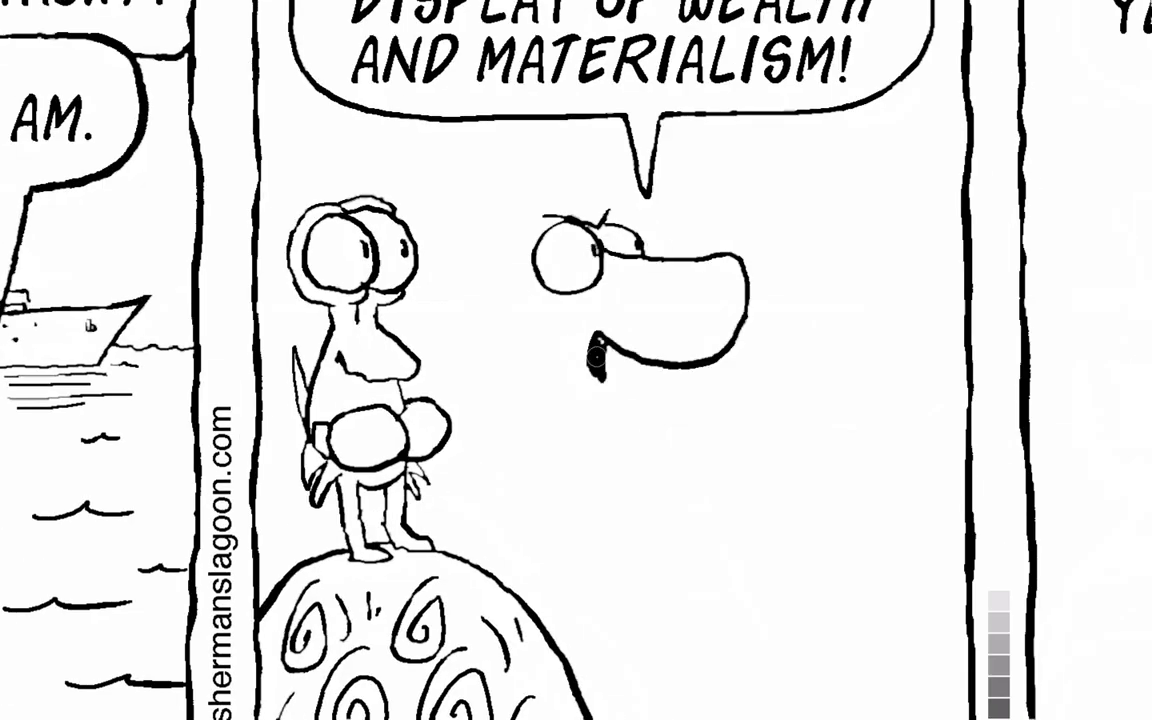
pyautogui.scroll(-3)
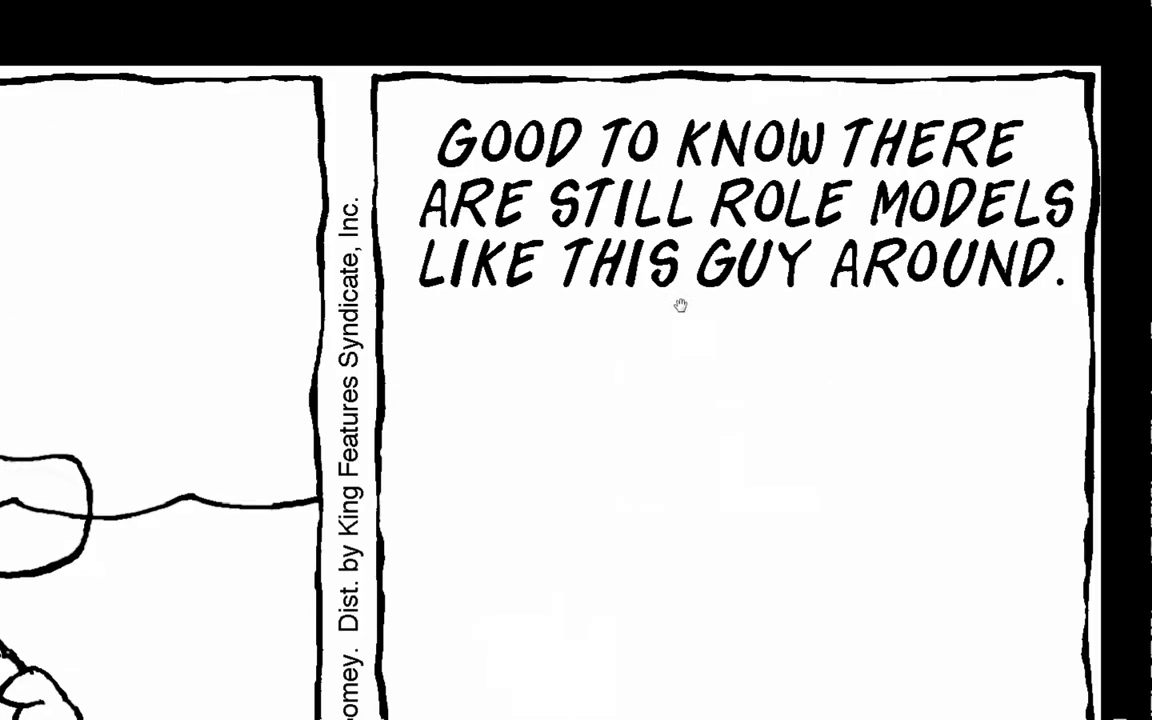
pyautogui.scroll(-3)
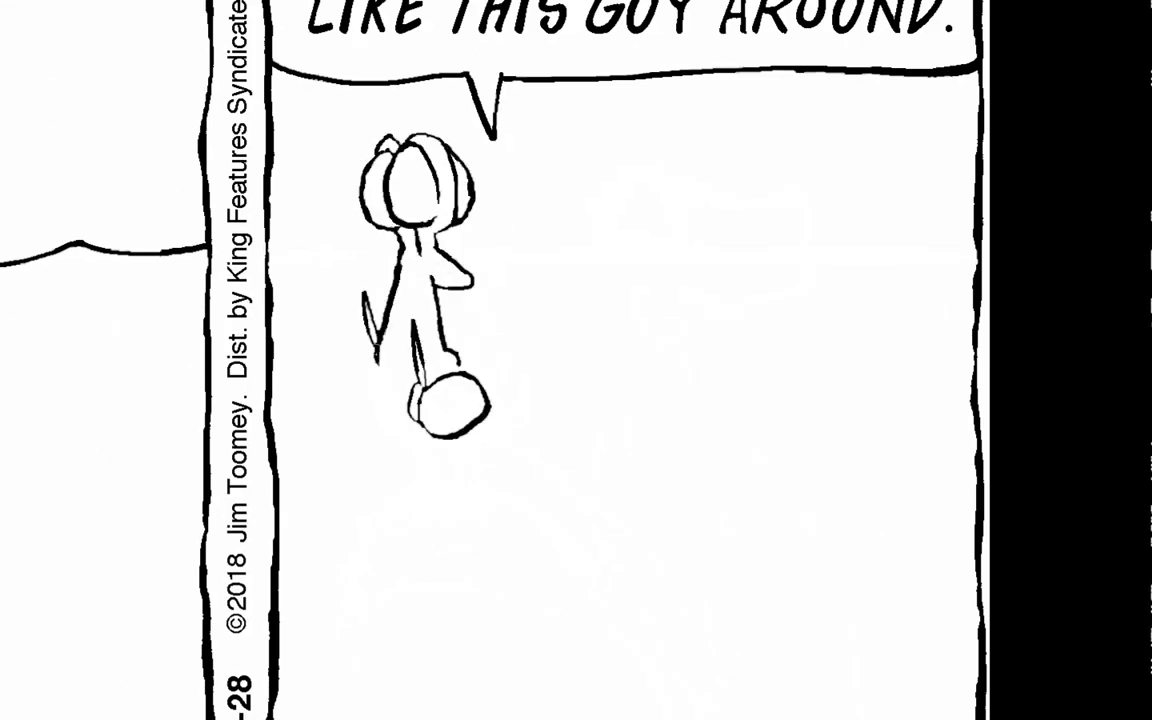
pyautogui.scroll(-3)
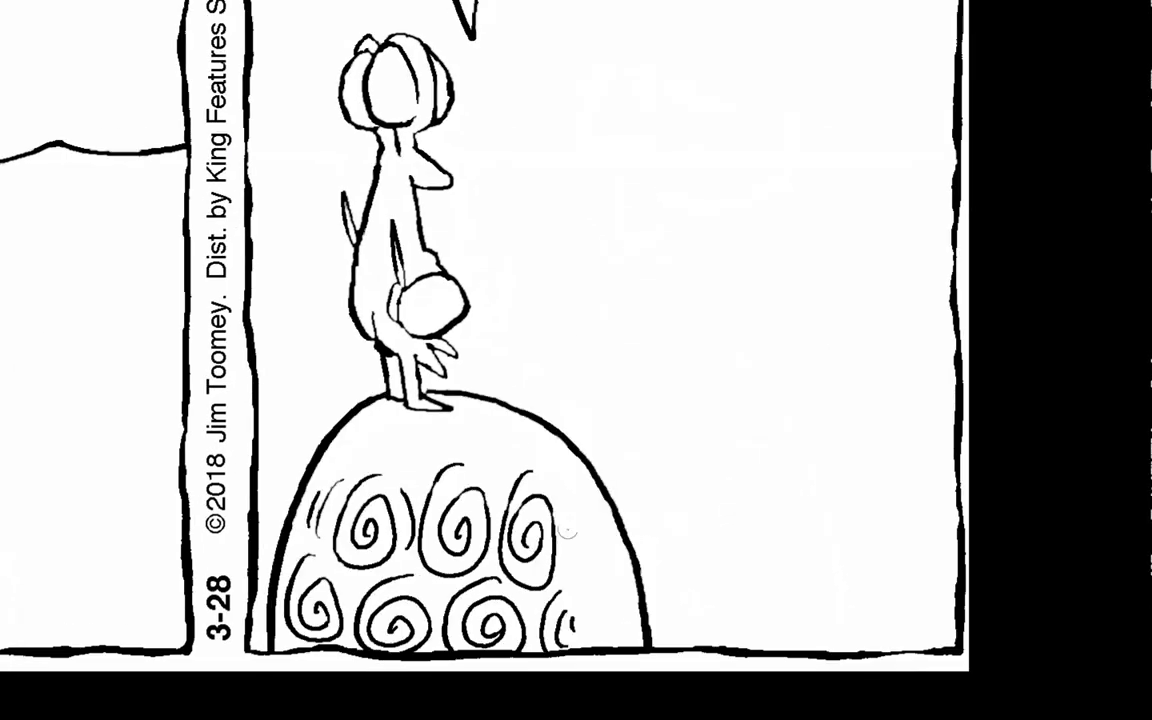